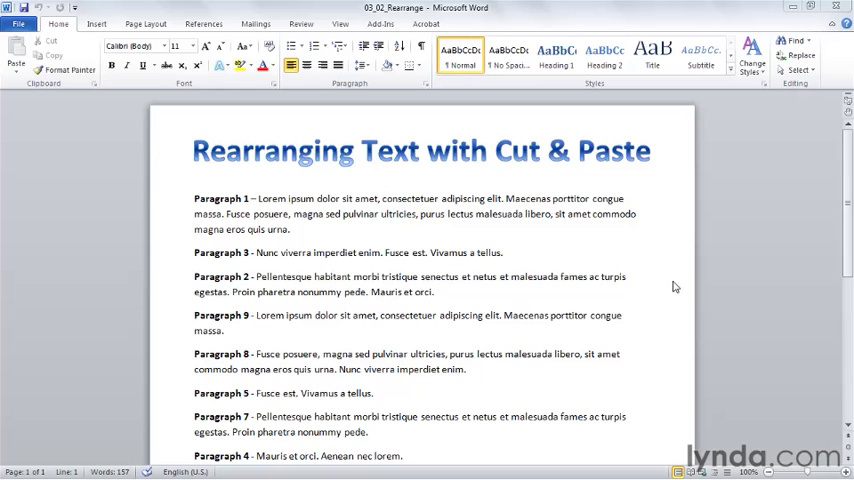
mouse_move(284, 280)
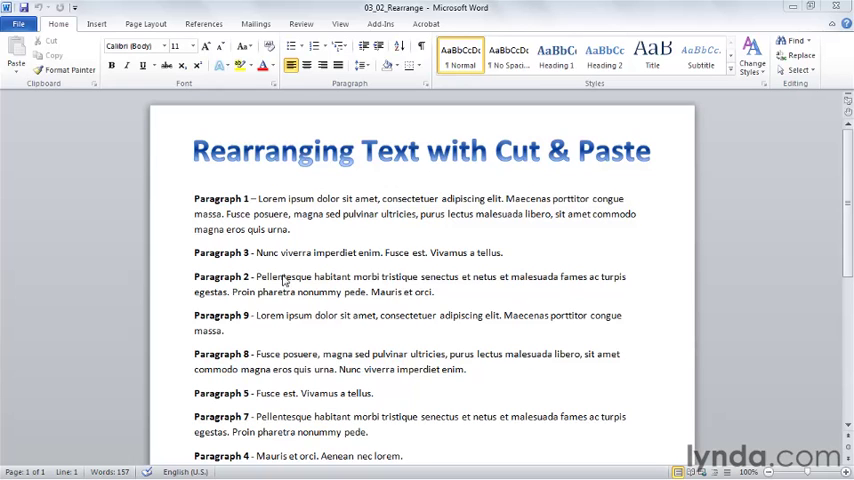
mouse_move(204, 288)
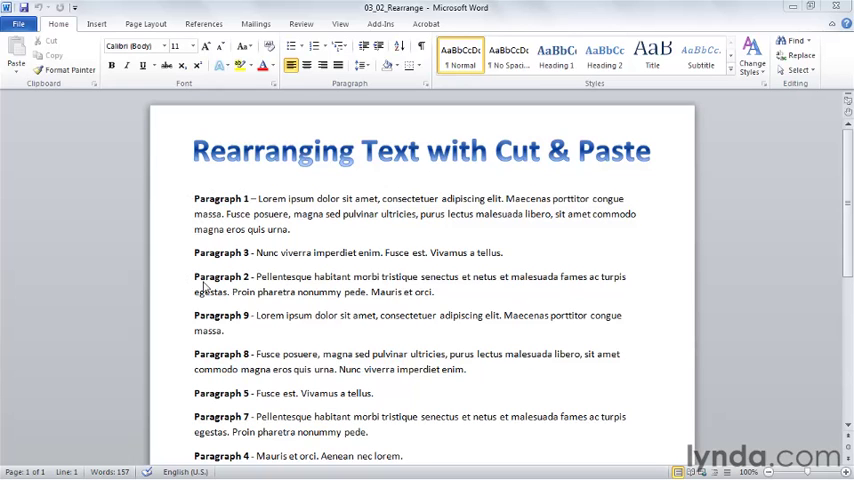
mouse_move(220, 264)
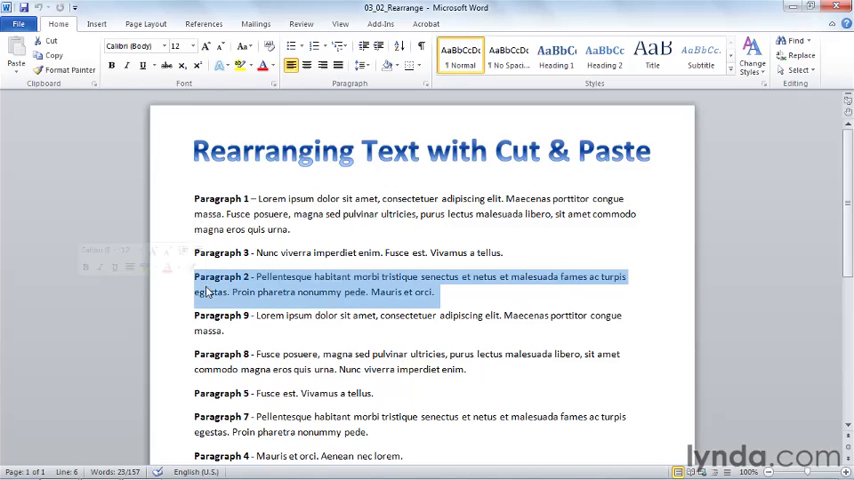
mouse_move(260, 292)
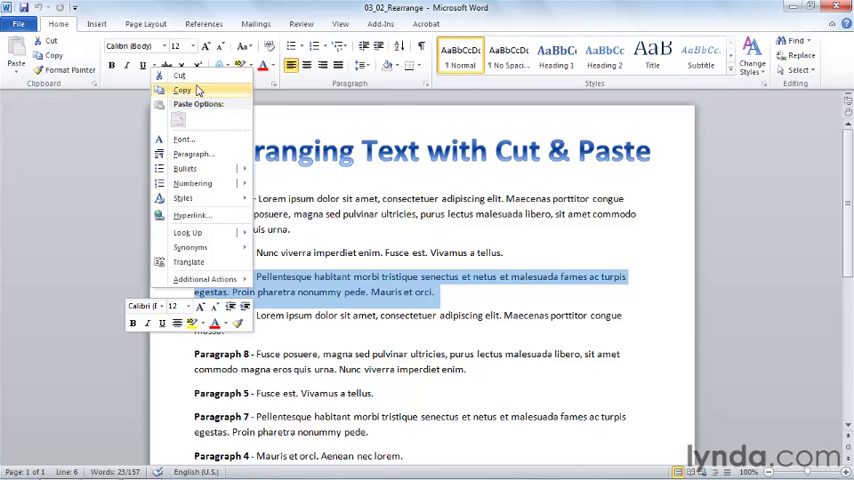
mouse_move(180, 76)
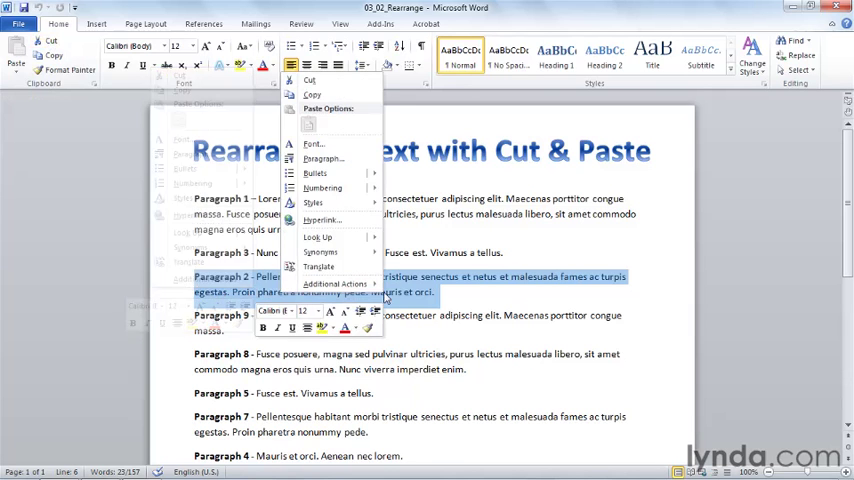
Step: Cut Paragraph 2 and add a blank line right after Paragraph 1
left_click(312, 94)
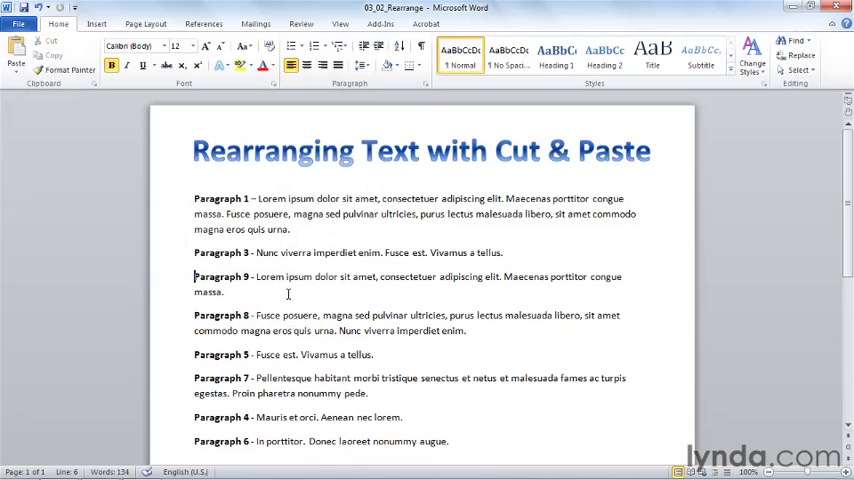
mouse_move(312, 230)
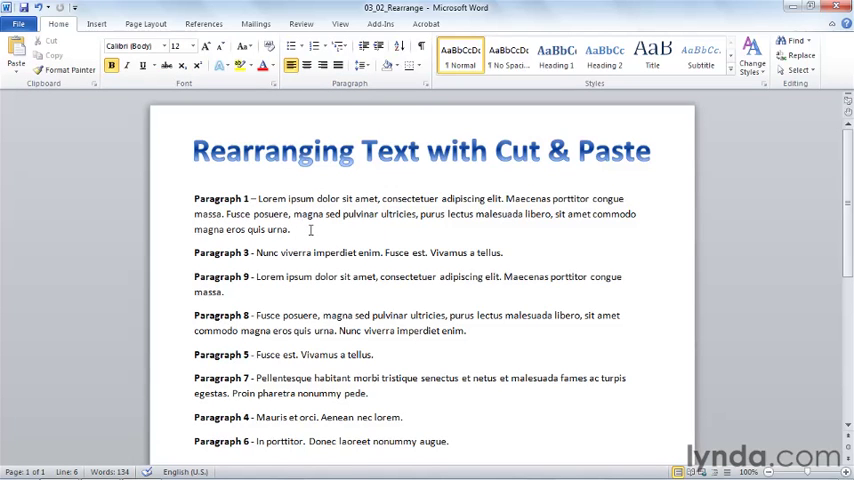
left_click(196, 276)
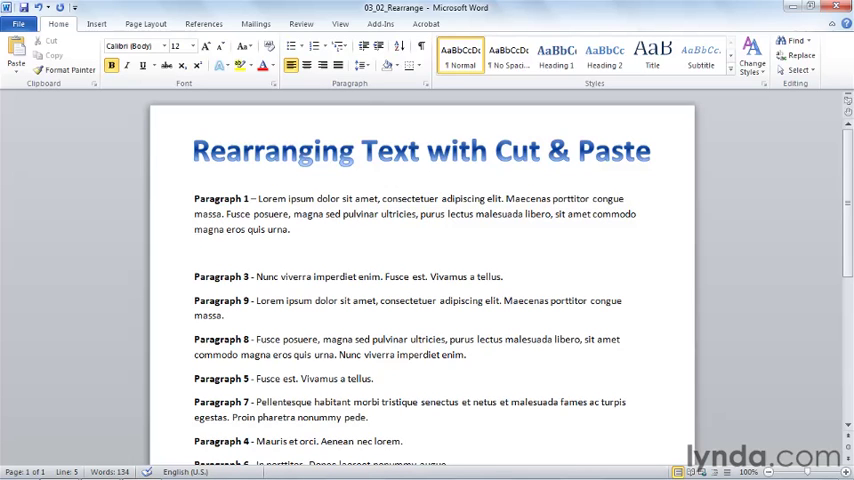
Step: Paste Paragraph 2 onto the blank line below Paragraph 1 via the context-menu Paste Options
left_click(196, 252)
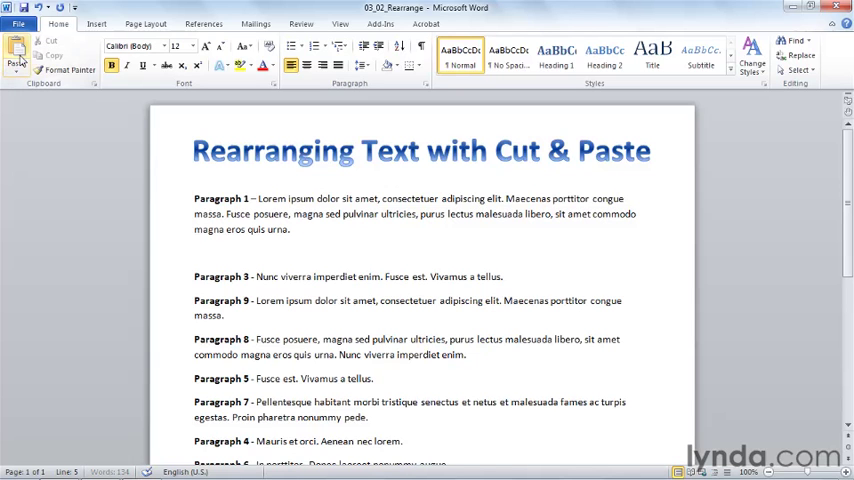
mouse_move(18, 58)
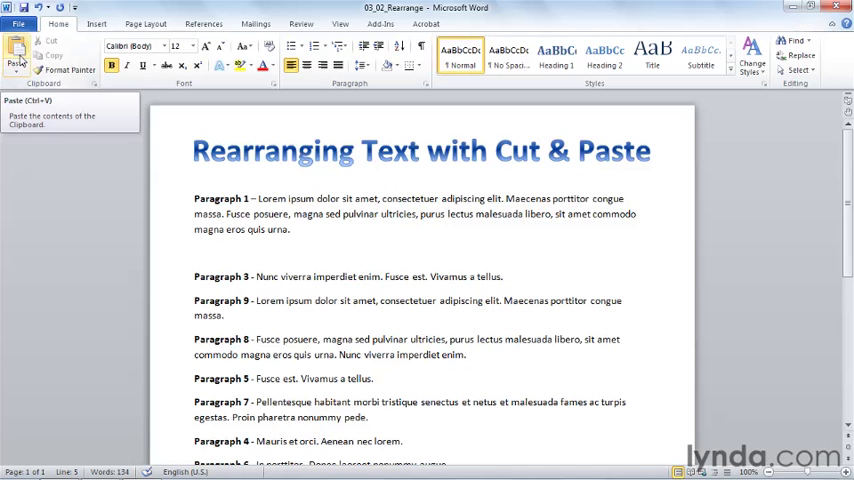
right_click(196, 260)
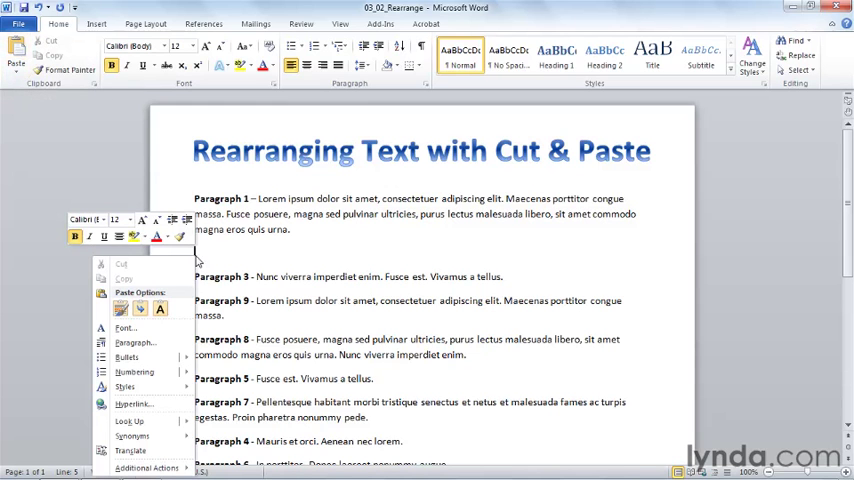
mouse_move(120, 308)
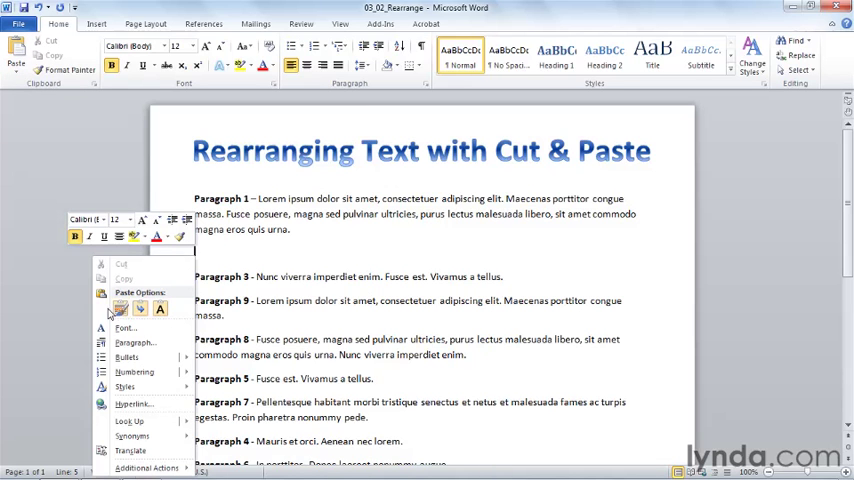
left_click(160, 308)
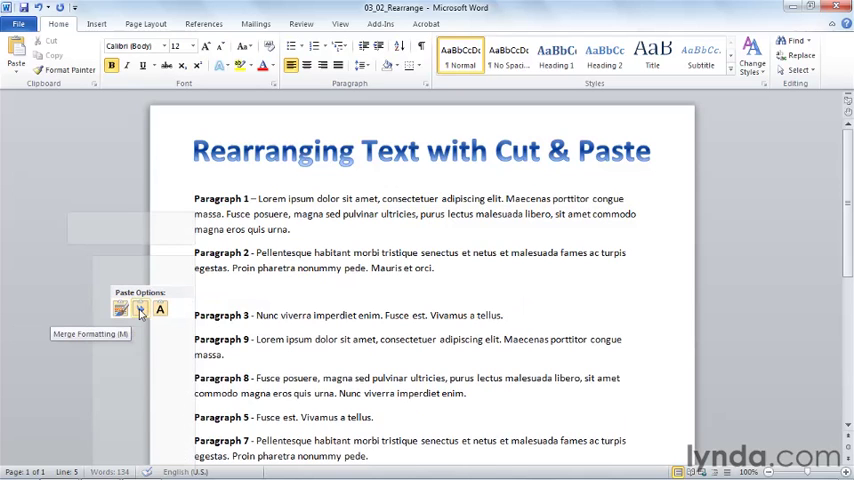
mouse_move(120, 308)
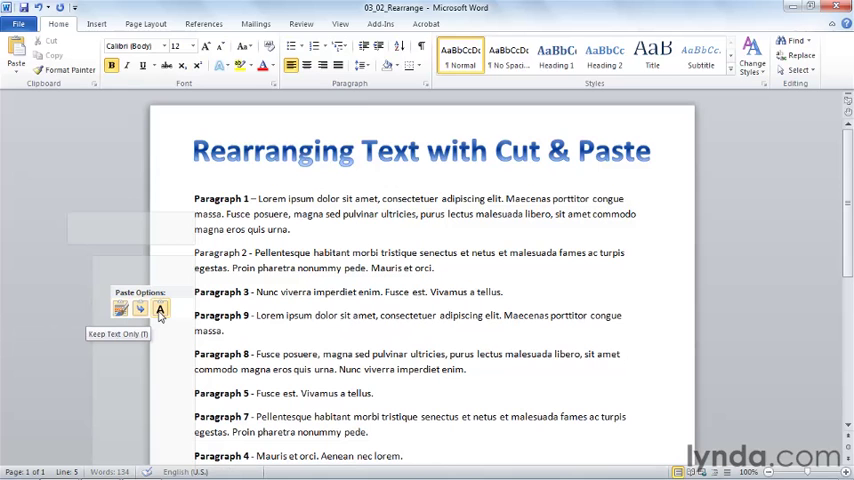
mouse_move(184, 290)
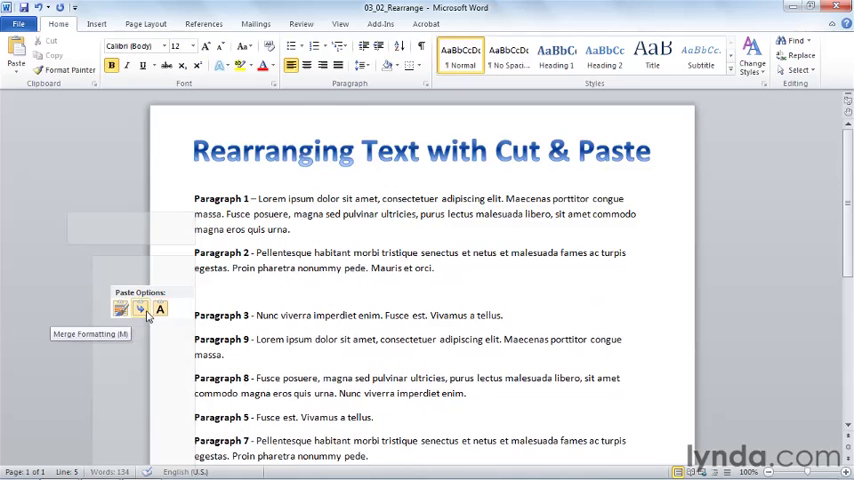
mouse_move(120, 308)
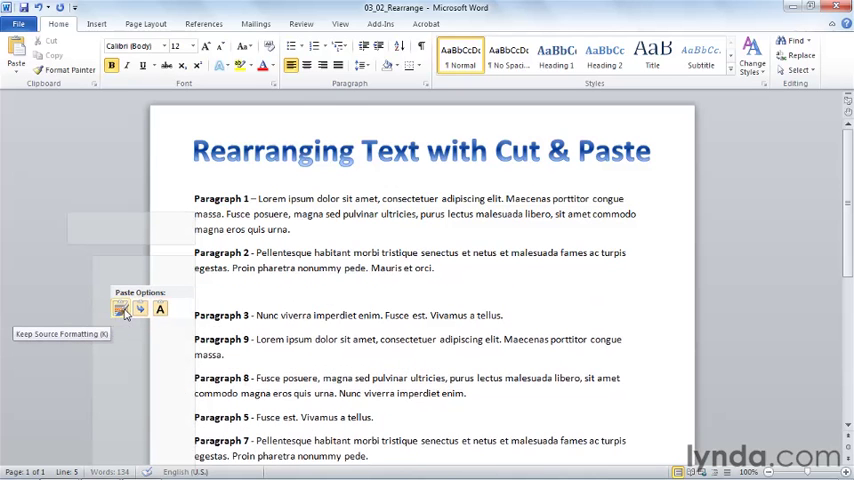
mouse_move(140, 308)
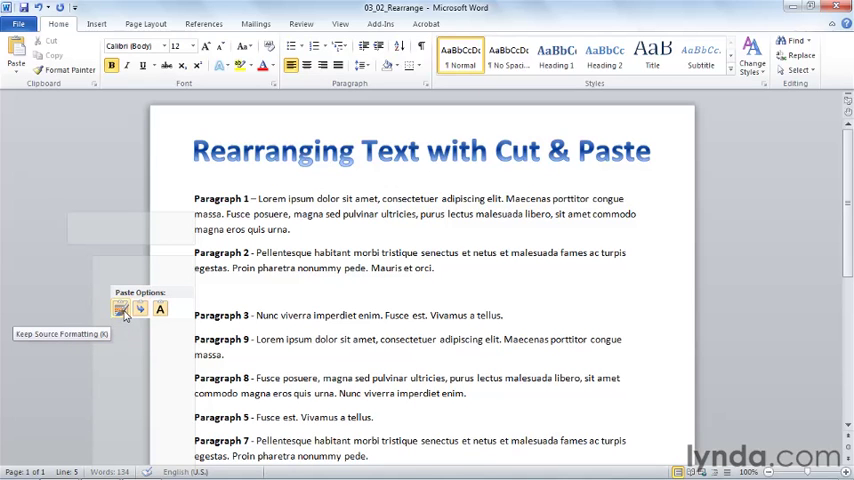
mouse_move(140, 308)
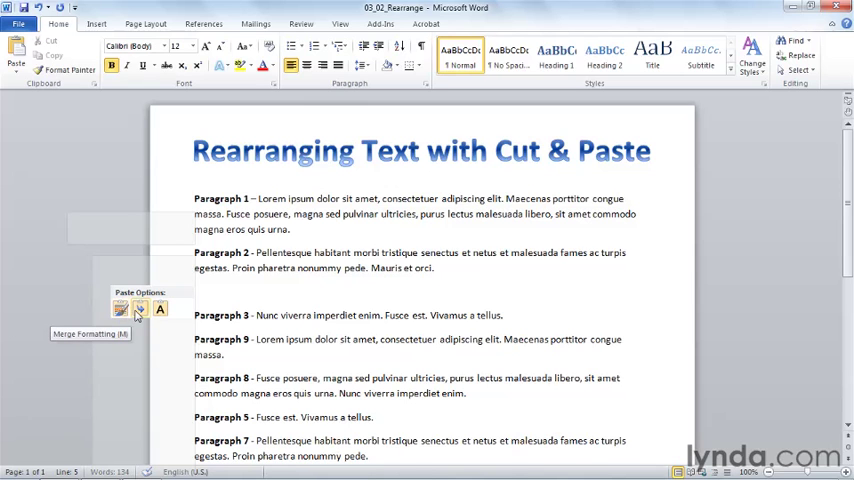
Step: Keep Paragraph 2 with Merge Formatting so its bold label stays
left_click(140, 308)
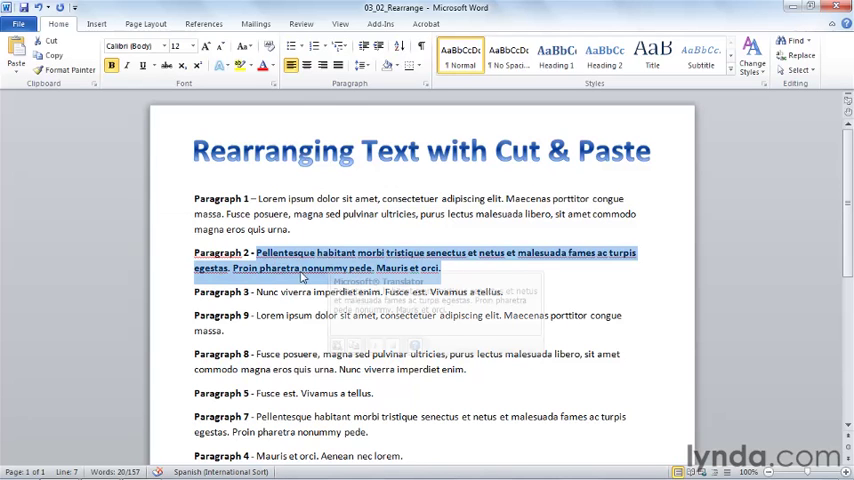
mouse_move(112, 126)
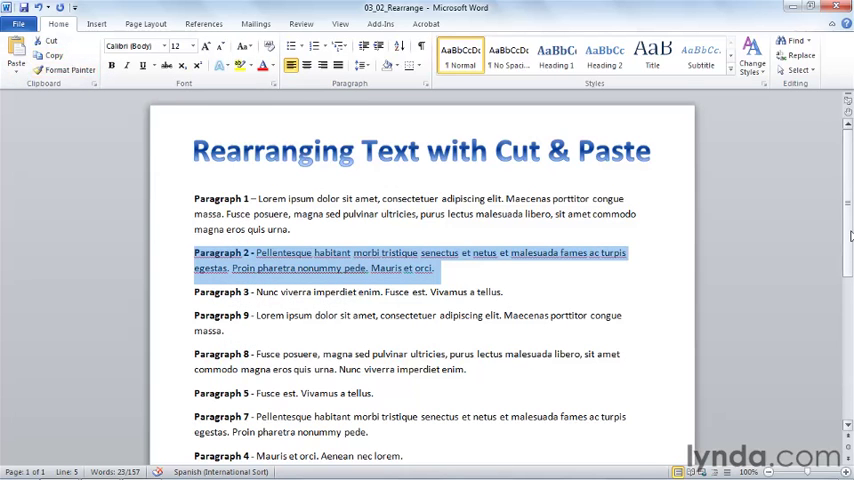
Step: Paste the cut Paragraph 2 below Paragraph 6 at the document's end
scroll("down", 3)
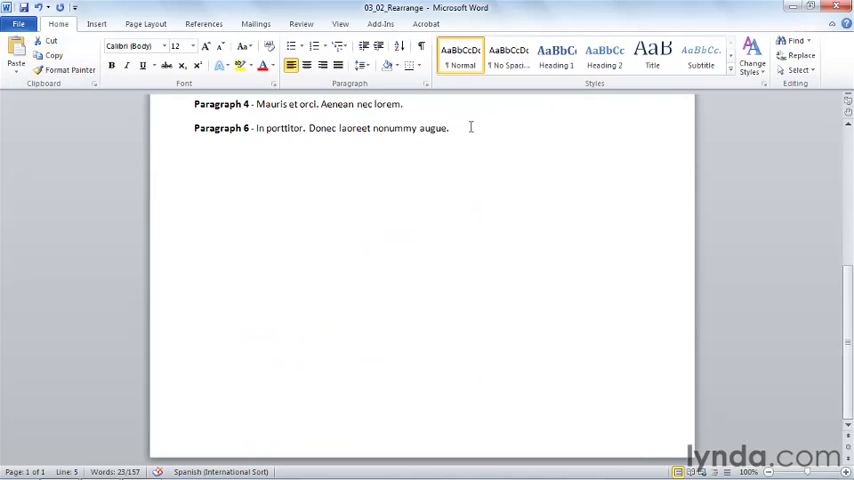
left_click(196, 176)
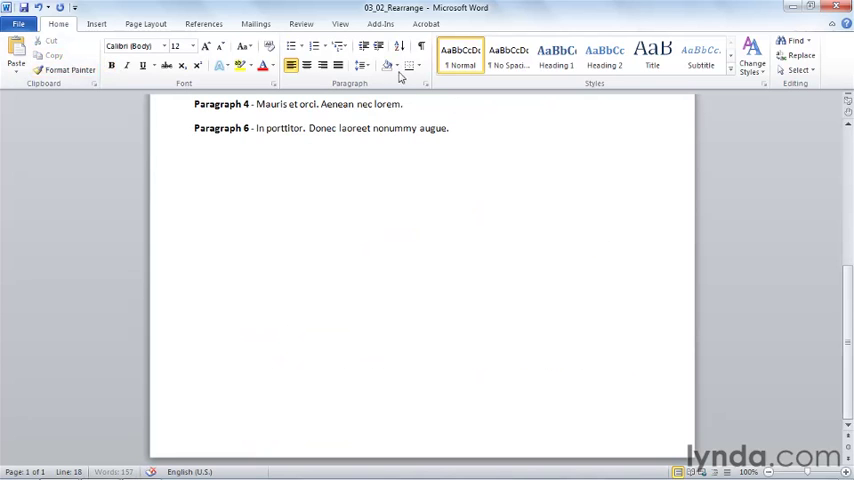
mouse_move(16, 50)
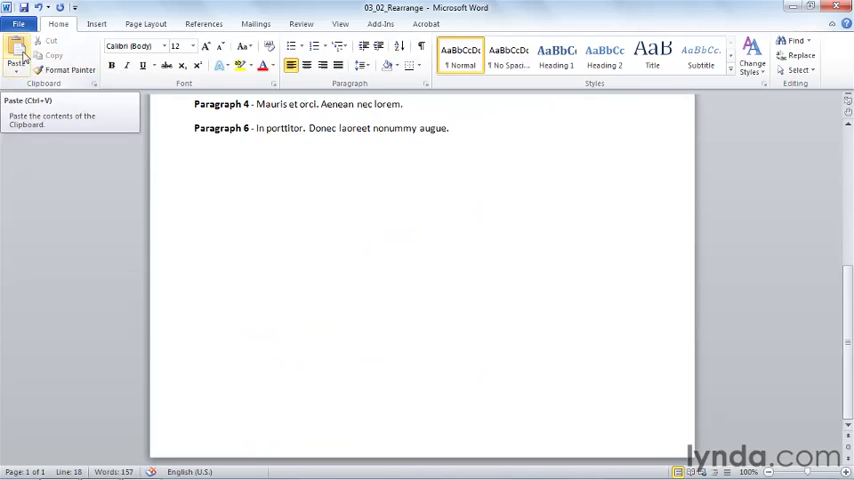
left_click(16, 52)
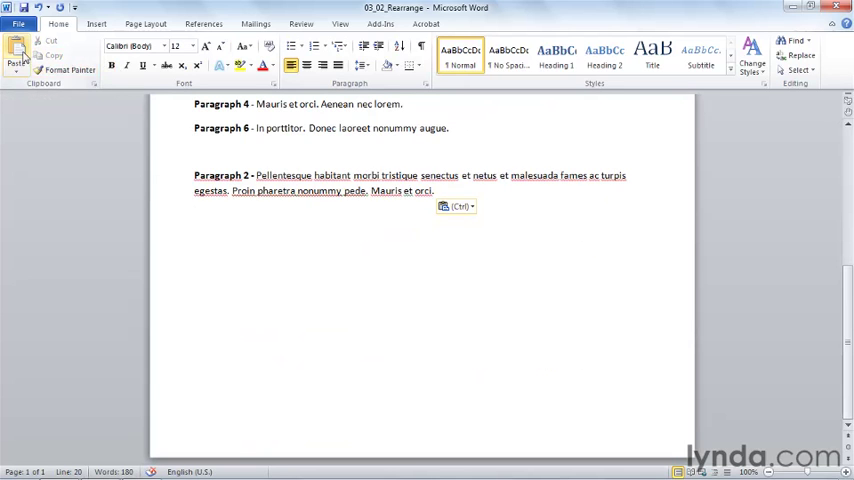
mouse_move(828, 284)
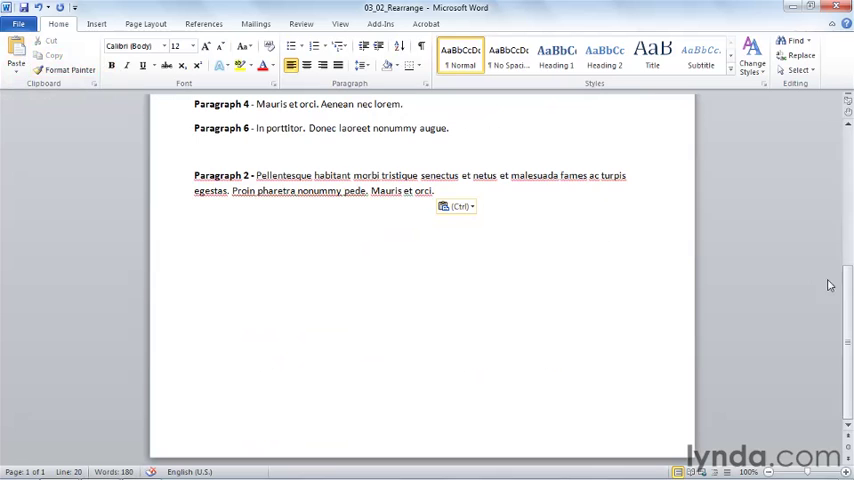
scroll("up", 3)
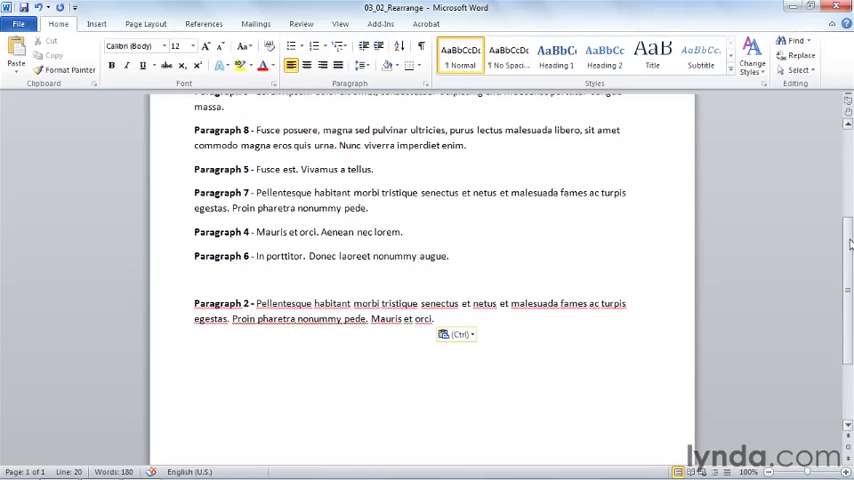
scroll("up", 3)
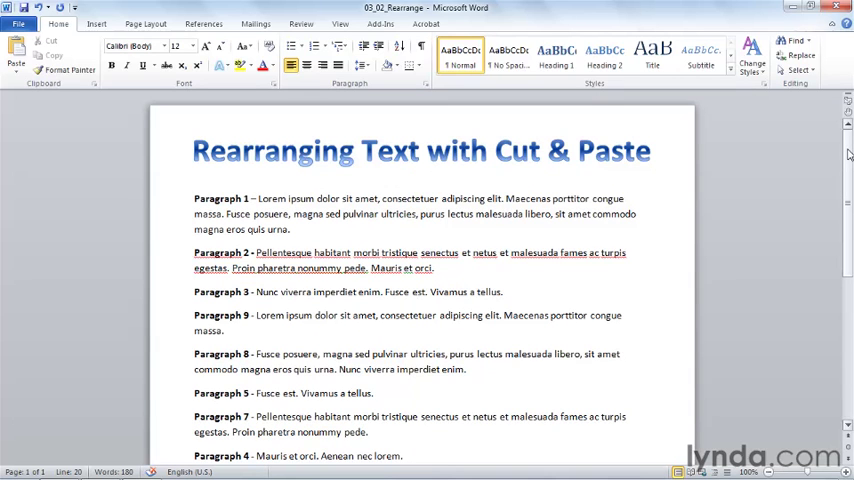
mouse_move(720, 118)
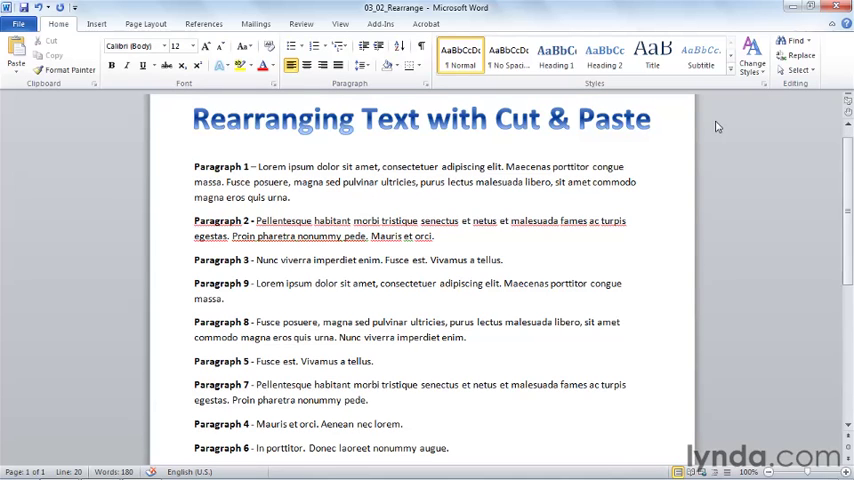
mouse_move(718, 76)
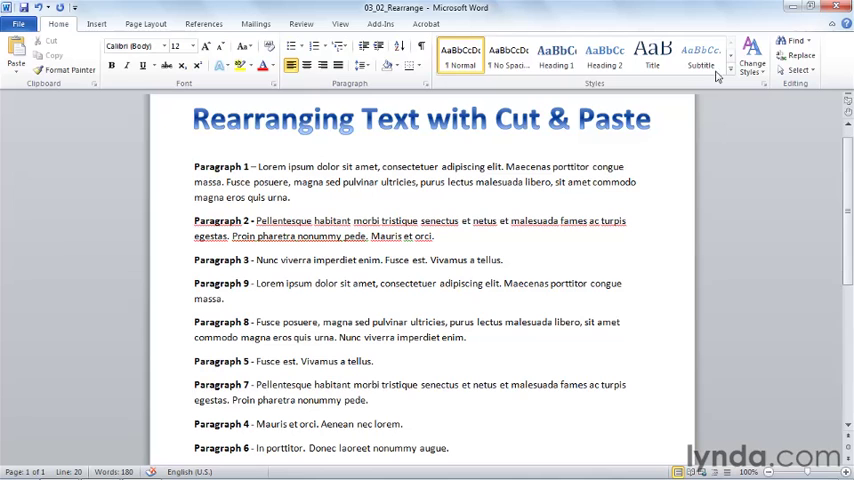
mouse_move(64, 200)
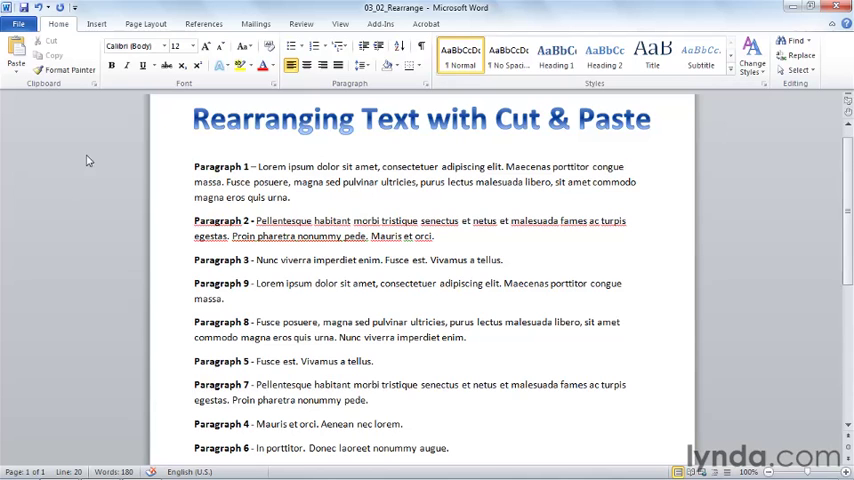
Step: Show the Office Clipboard pane from the Home ribbon's Clipboard group
left_click(92, 84)
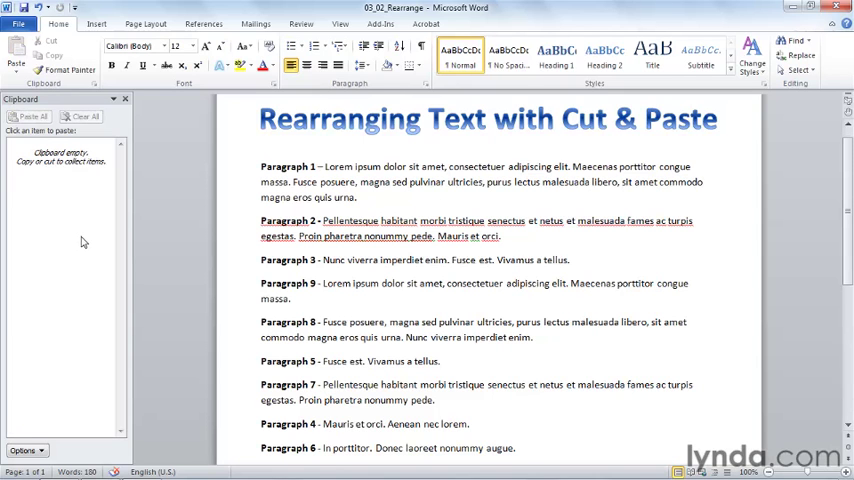
Step: Scroll down to Paragraphs 4, 5 and 6 to collect them onto the Clipboard
scroll("down", 3)
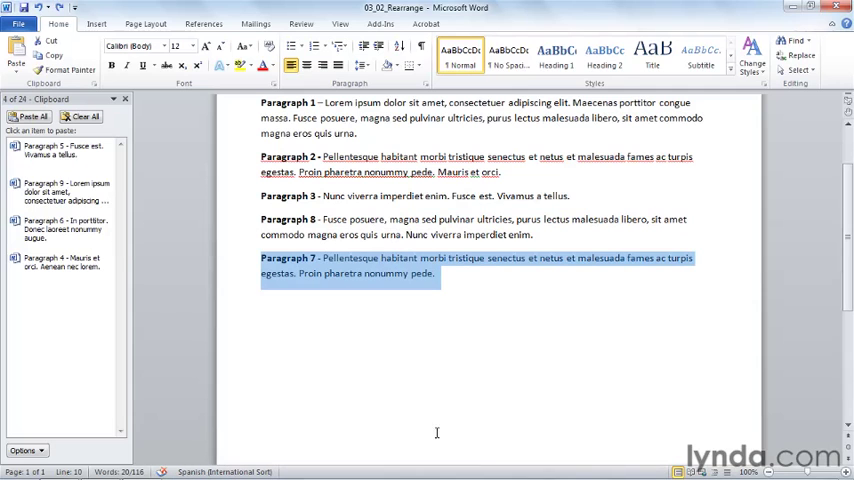
mouse_move(304, 272)
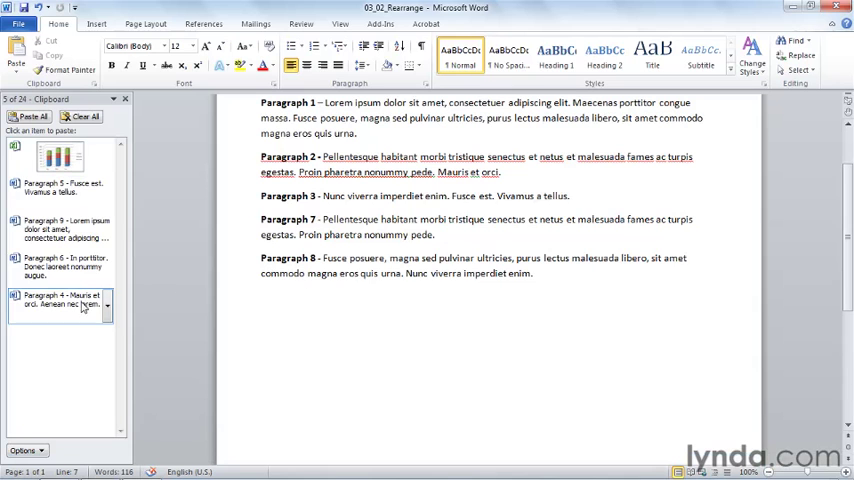
Step: Paste Paragraphs 4, 5 and 6 back in numerical order from the Clipboard pane
left_click(60, 304)
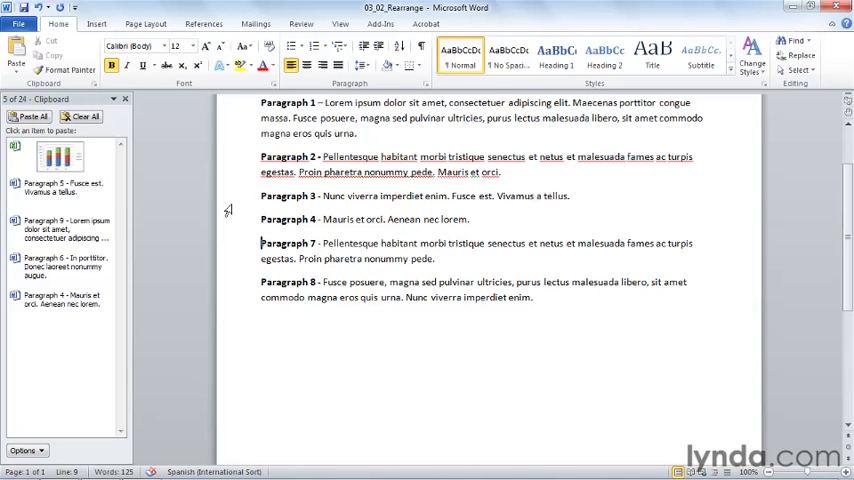
left_click(60, 184)
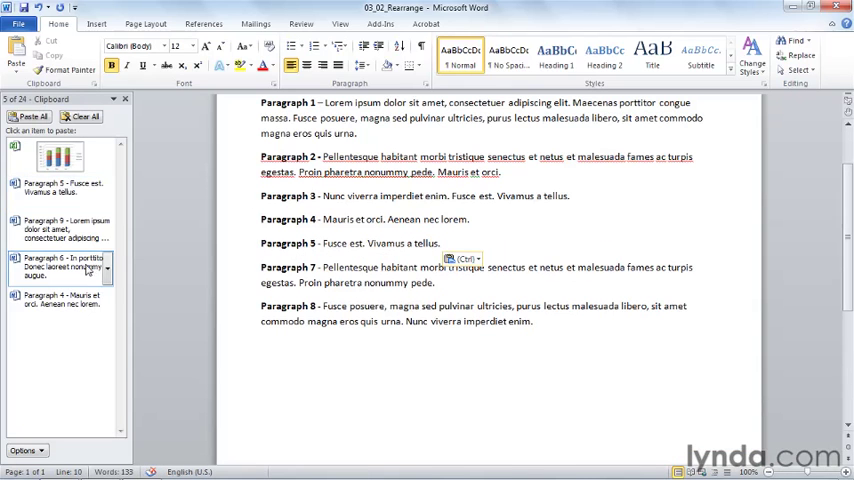
left_click(64, 266)
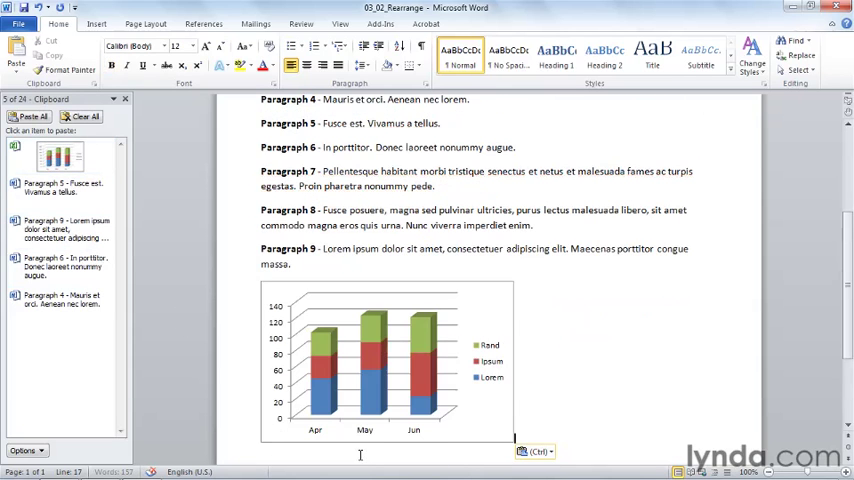
mouse_move(604, 388)
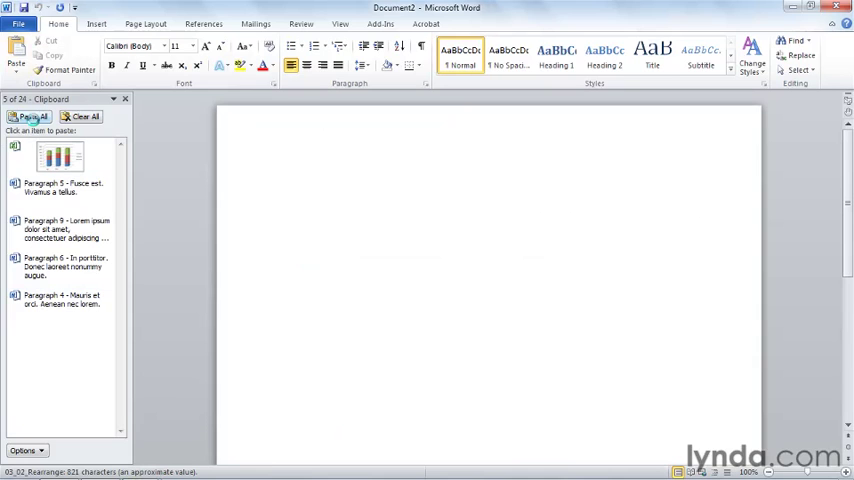
Step: Paste All Clipboard items—Paragraphs 4, 6, 9, 5 and the chart—into the new document
left_click(32, 116)
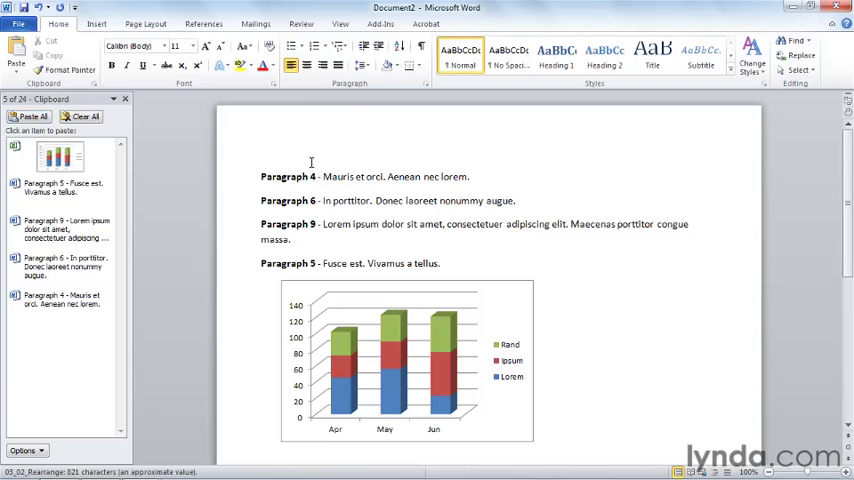
mouse_move(332, 174)
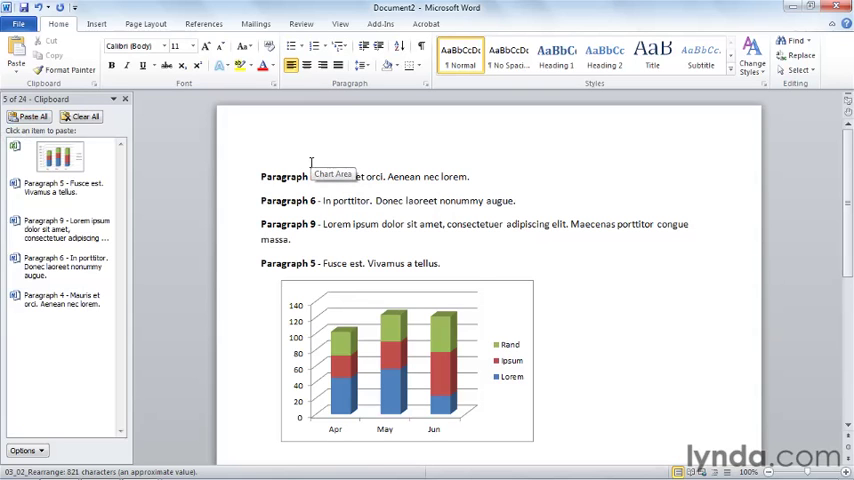